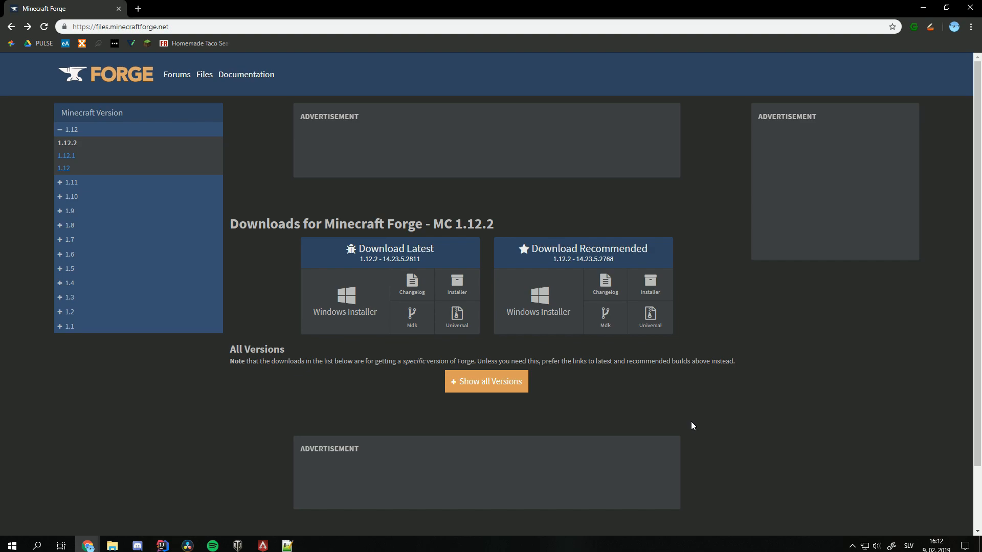
mouse_move(696, 425)
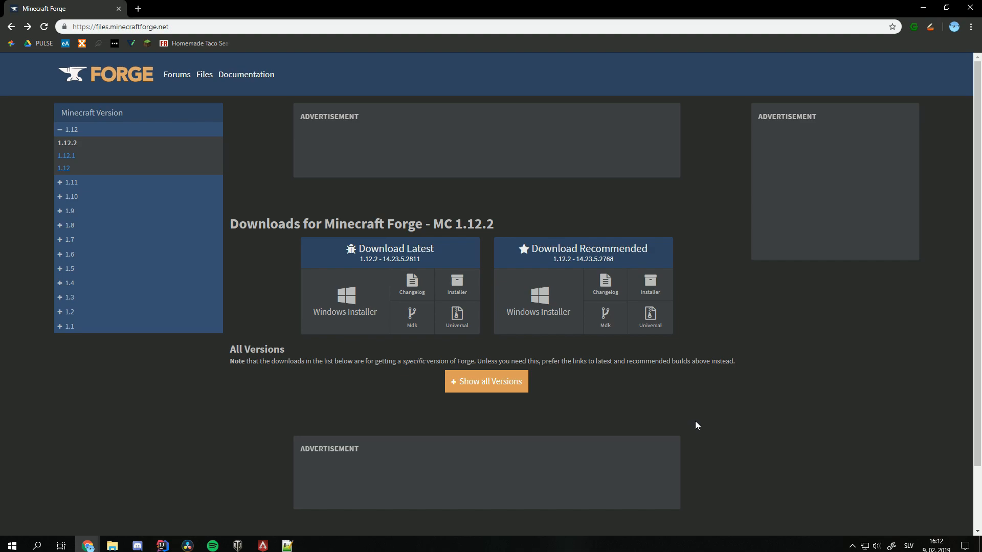
Request the recommended Forge 1.12.2 Windows installer download.
click(537, 294)
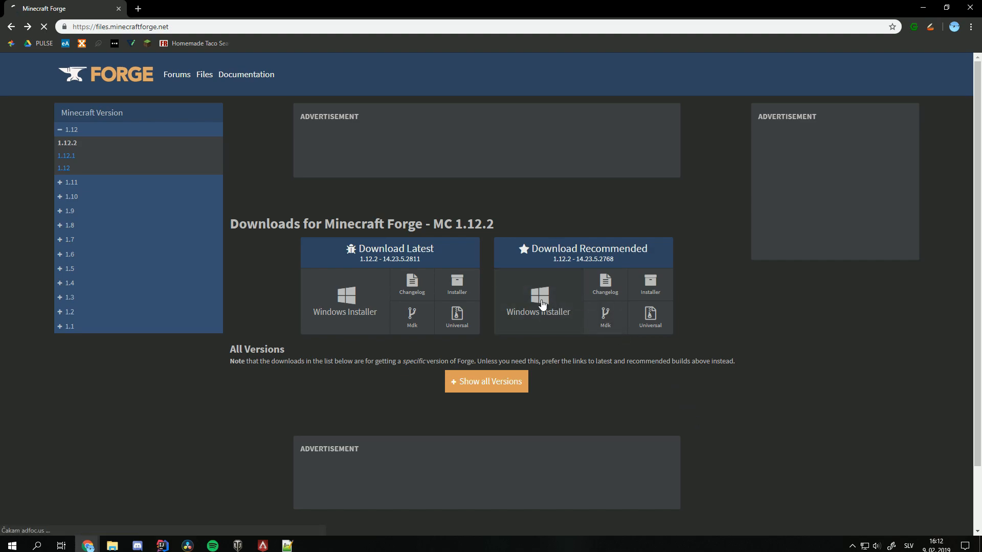
Skip the adfoc.us ad, run the installer and install the Forge 1.12.2-14.23.5.2768 client profile.
click(537, 295)
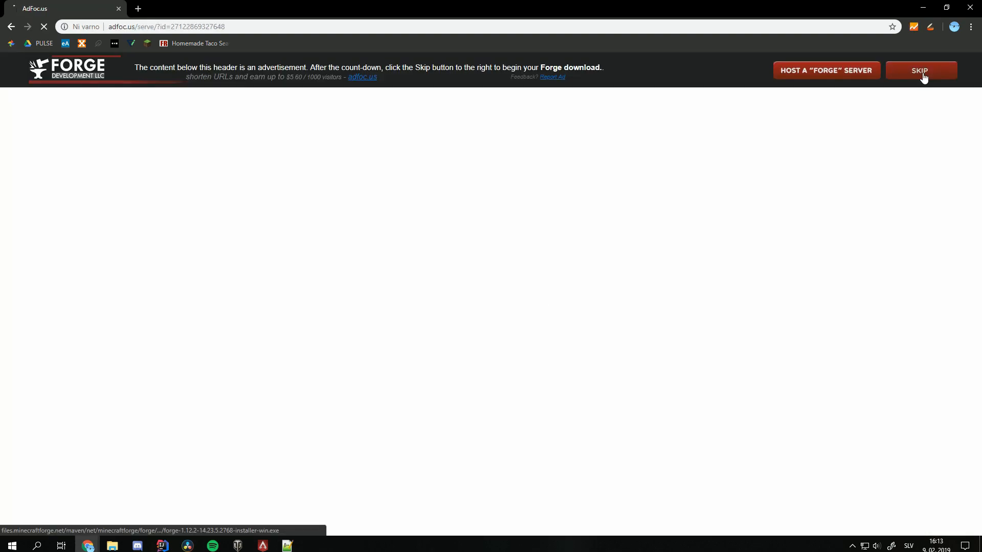
click(919, 71)
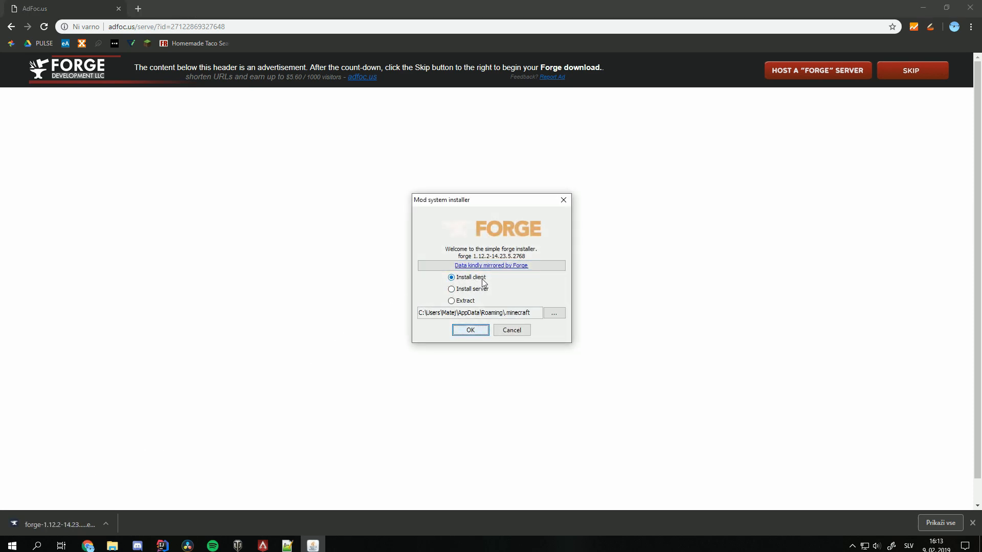
click(470, 330)
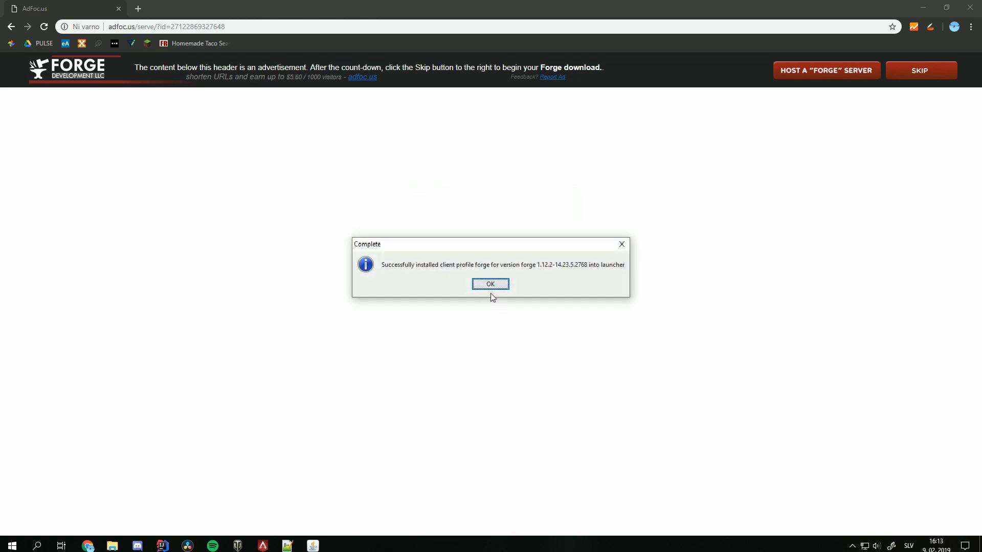
click(490, 283)
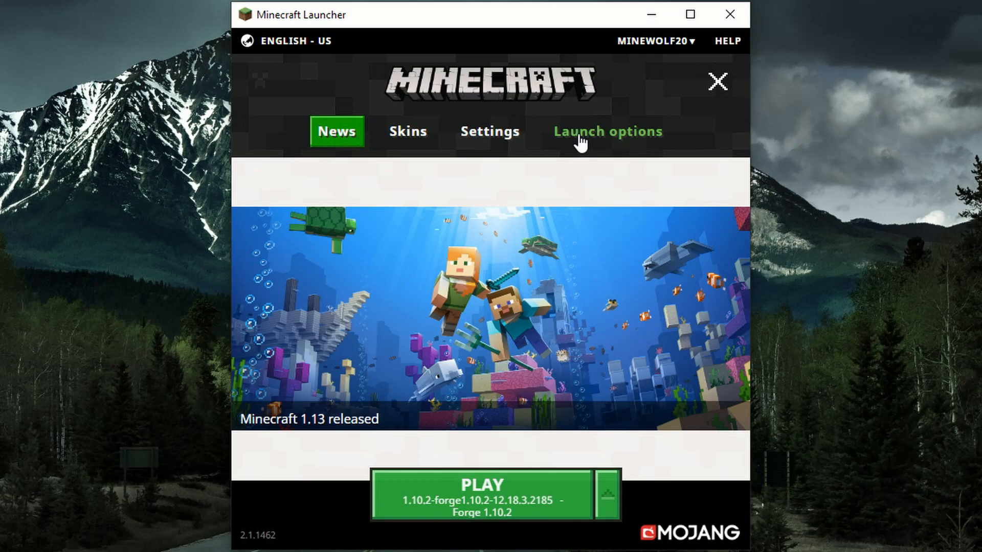
Show Launch options with Advanced settings enabled, acknowledging the Please Note warning.
click(606, 131)
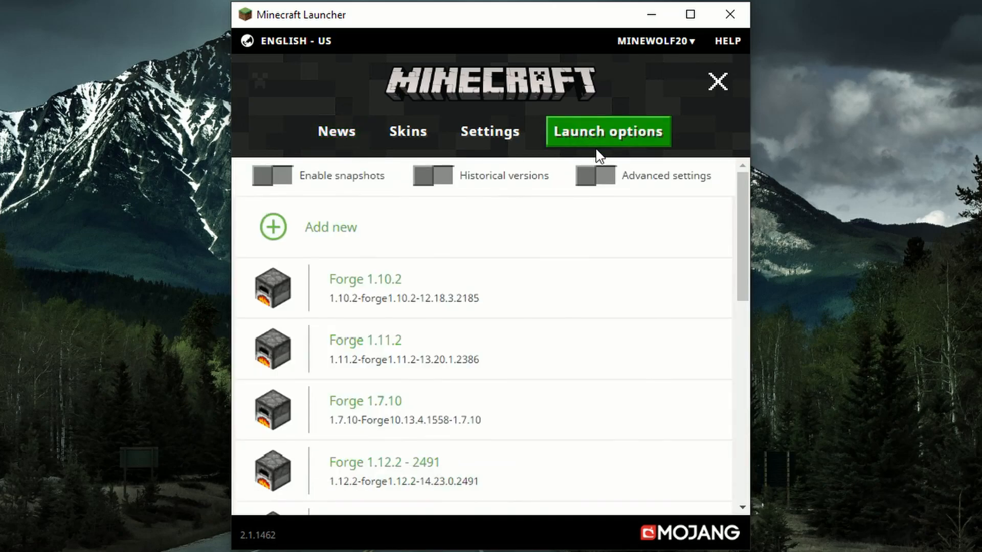
click(594, 175)
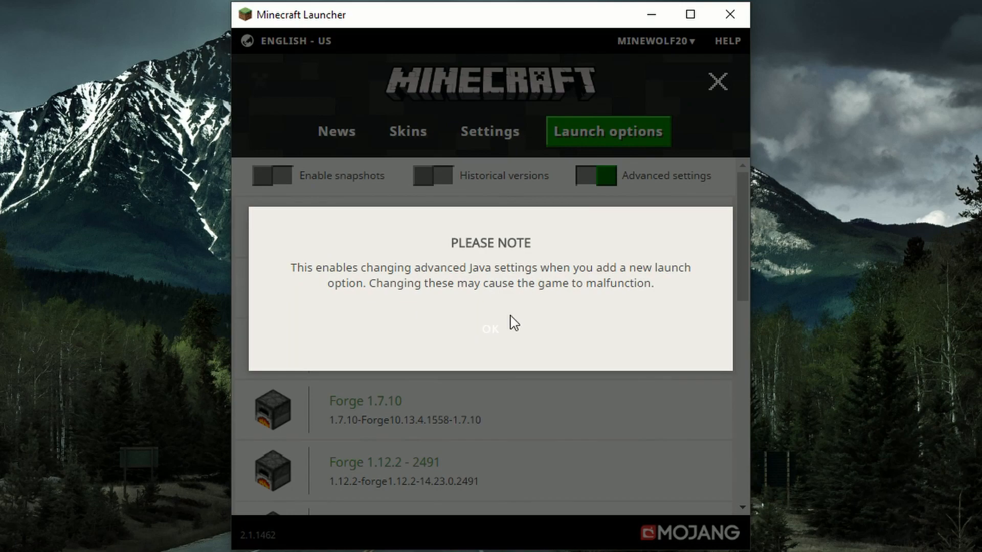
click(489, 328)
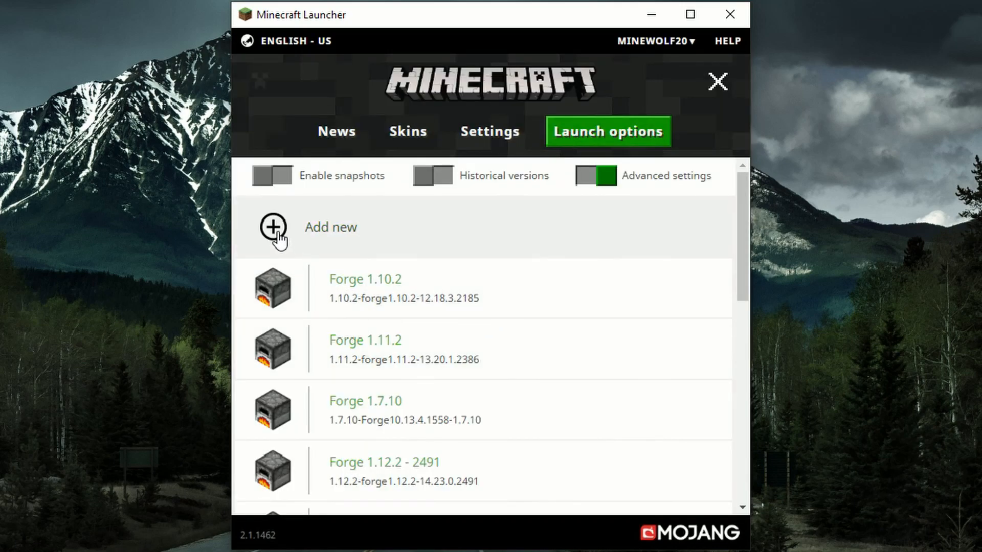
Save a new profile on release 1.12.2-forge1.12.2-14.23.5.2768 with JVM argument -Xmx6G.
click(272, 227)
text(Forge)
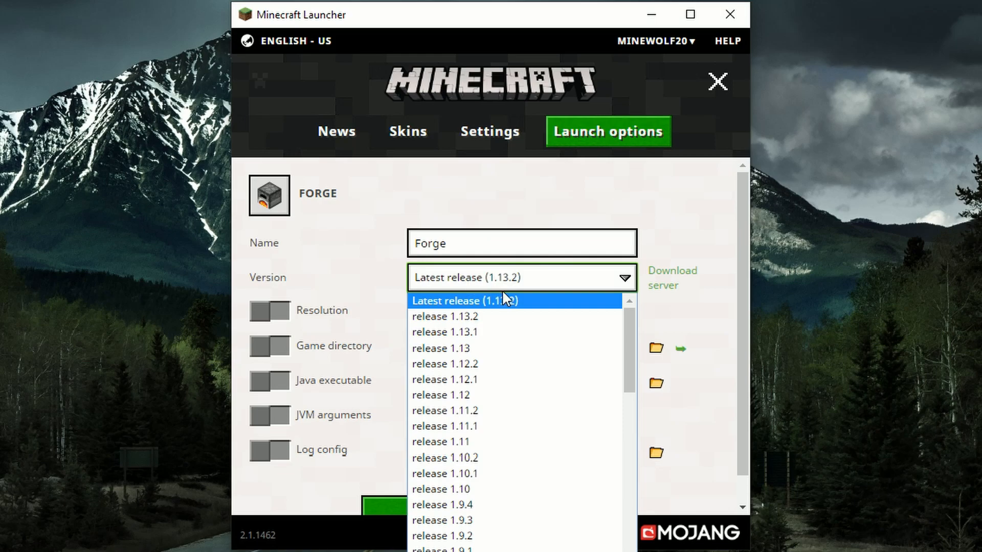
scroll(down, 3)
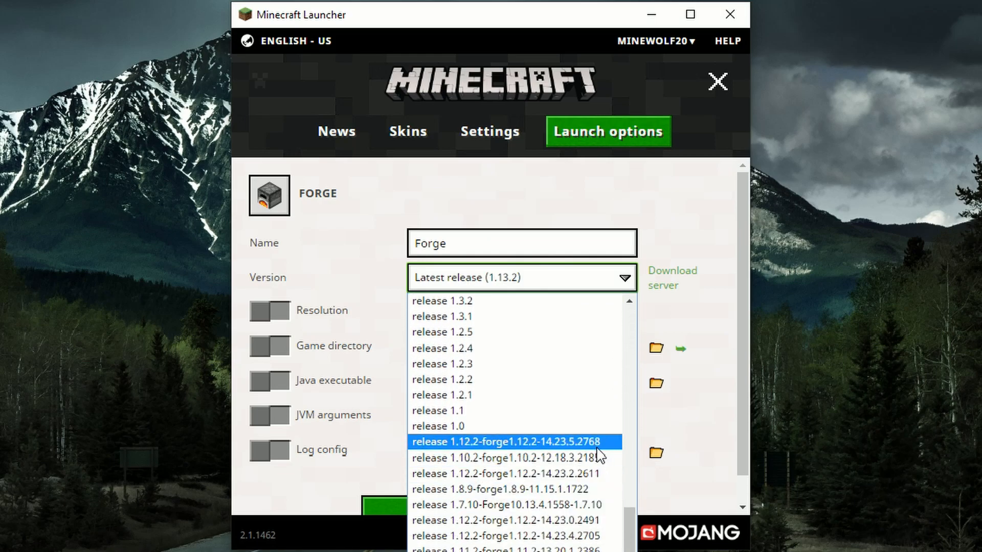
click(509, 442)
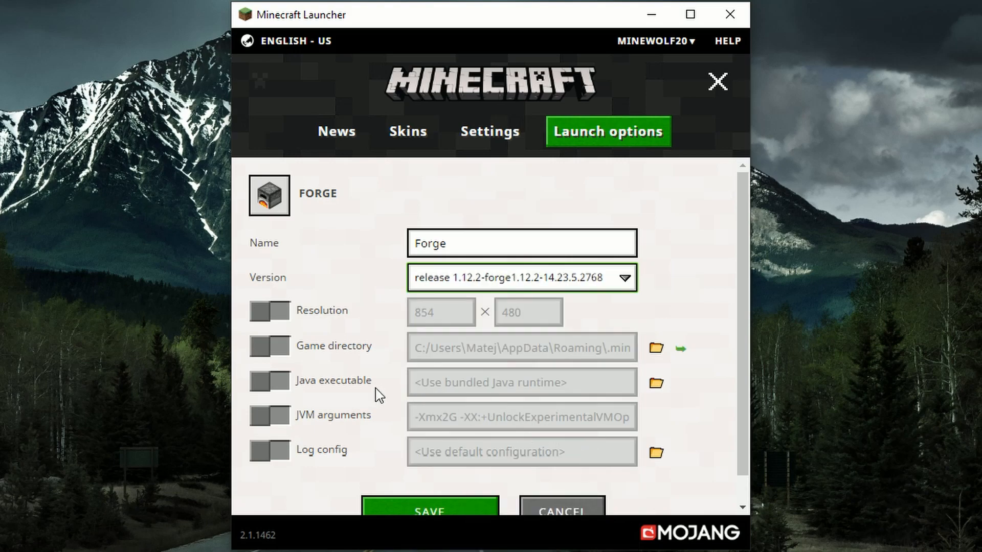
click(269, 416)
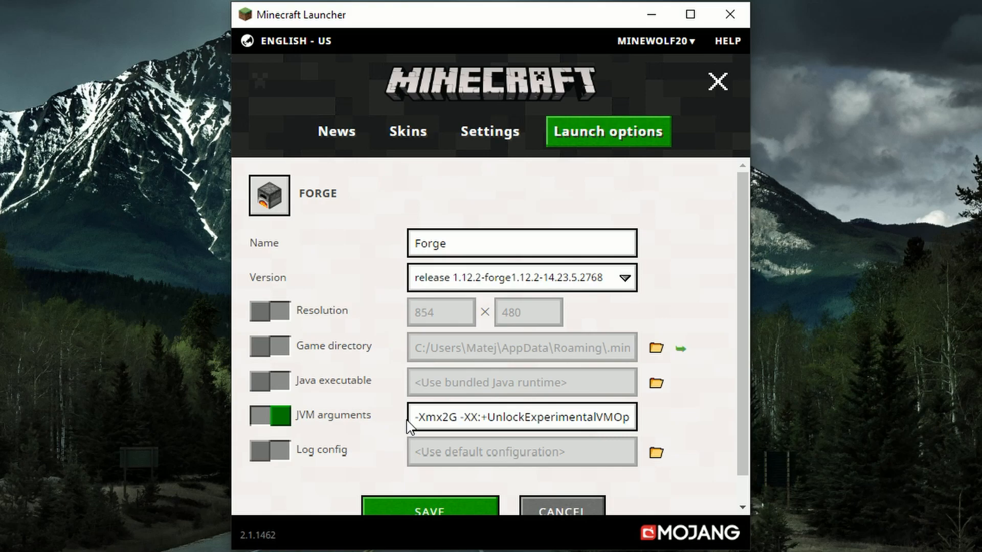
click(519, 417)
text(6)
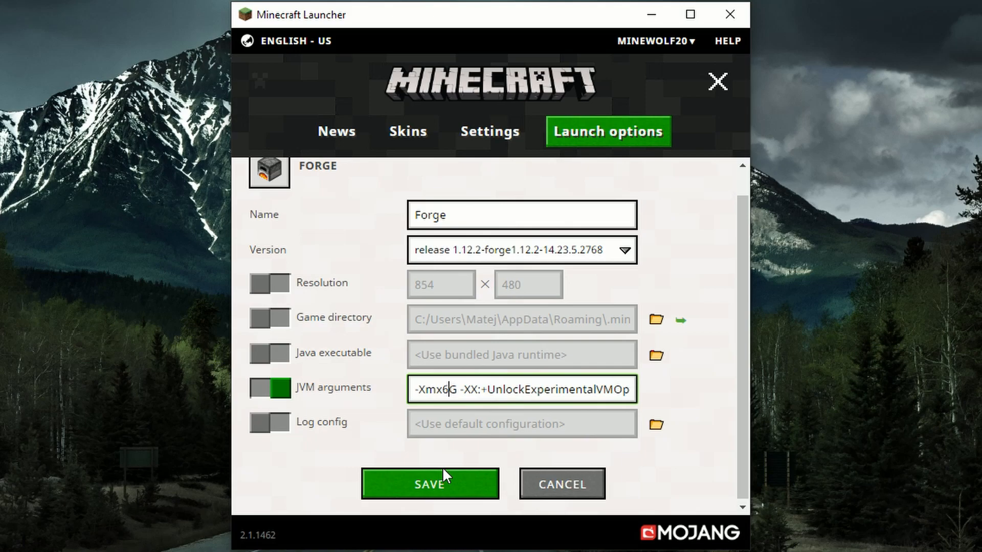
click(430, 484)
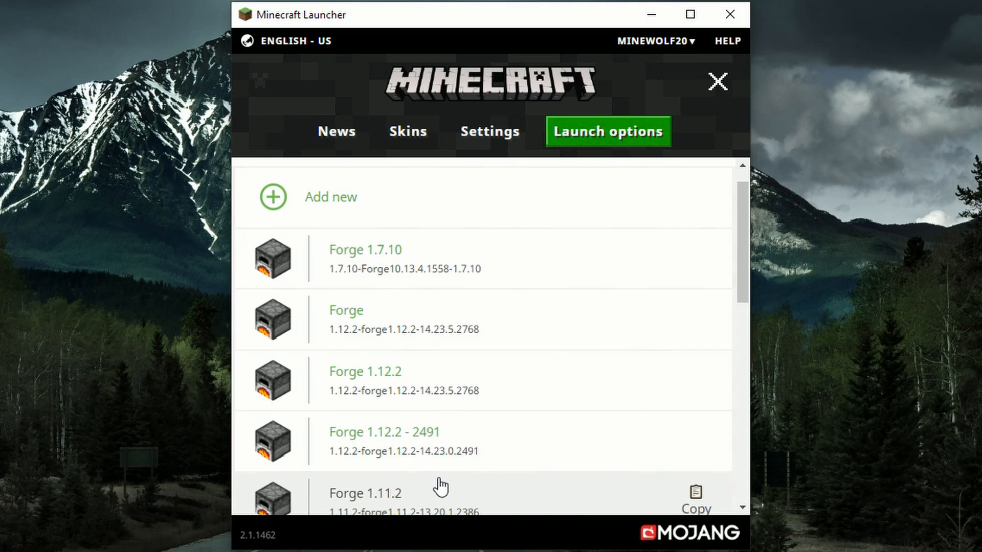
Select the new Forge profile beside Play on the launcher news page.
click(337, 131)
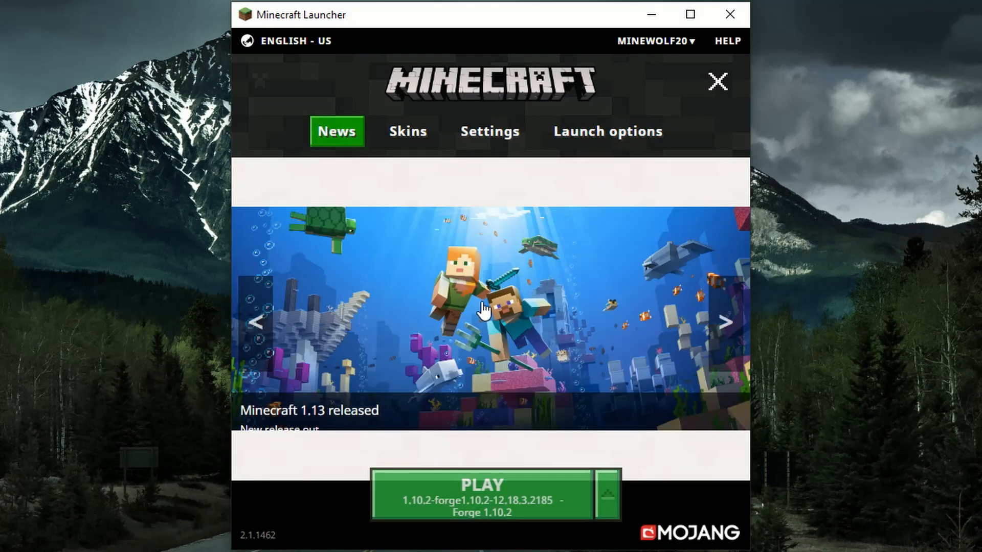
click(605, 494)
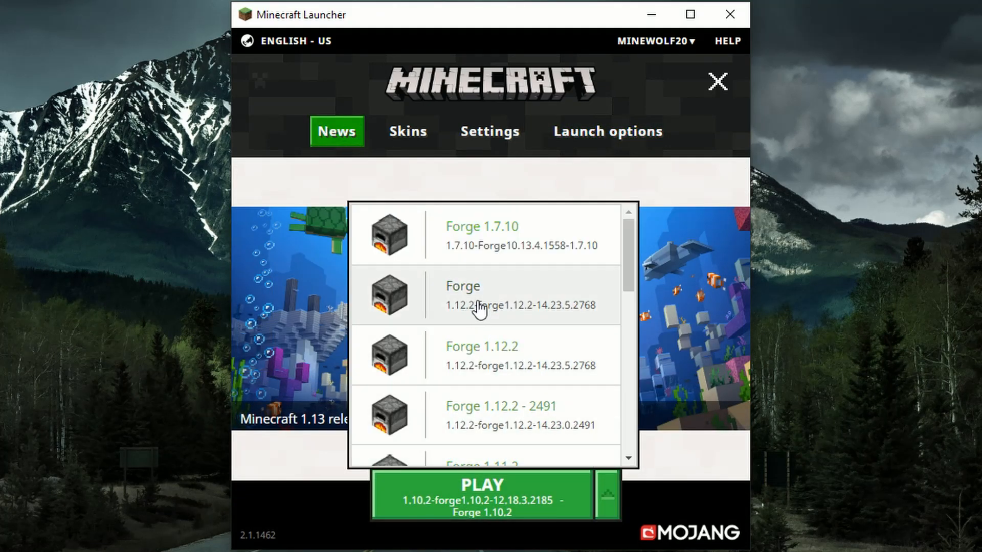
click(482, 295)
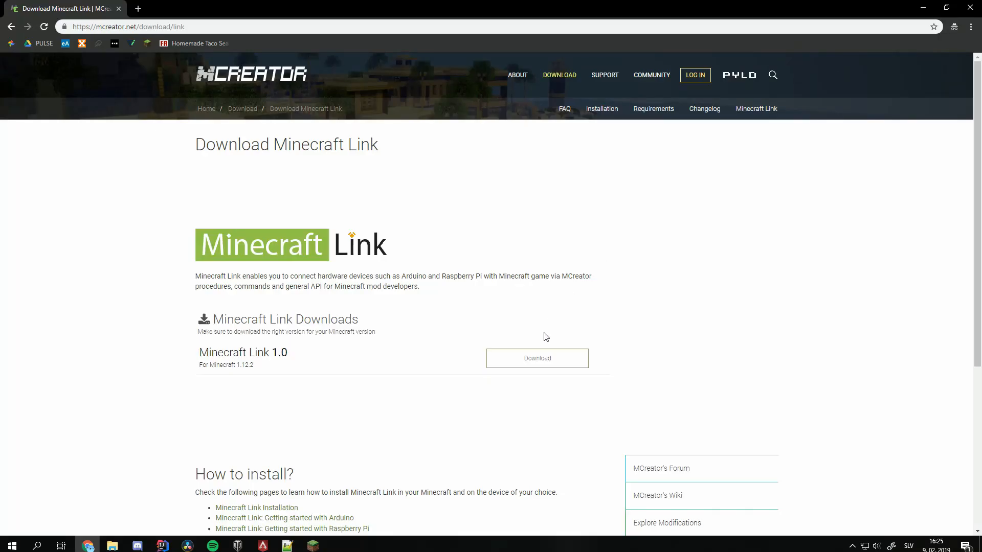
Download the Minecraft Link 1.0 jar from mcreator.net and bring up File Explorer.
click(536, 358)
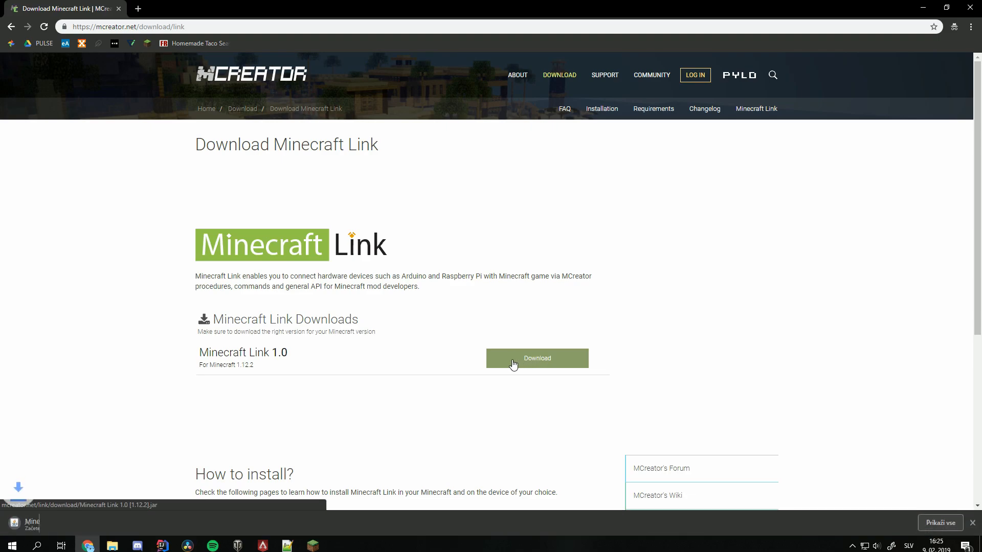
click(536, 358)
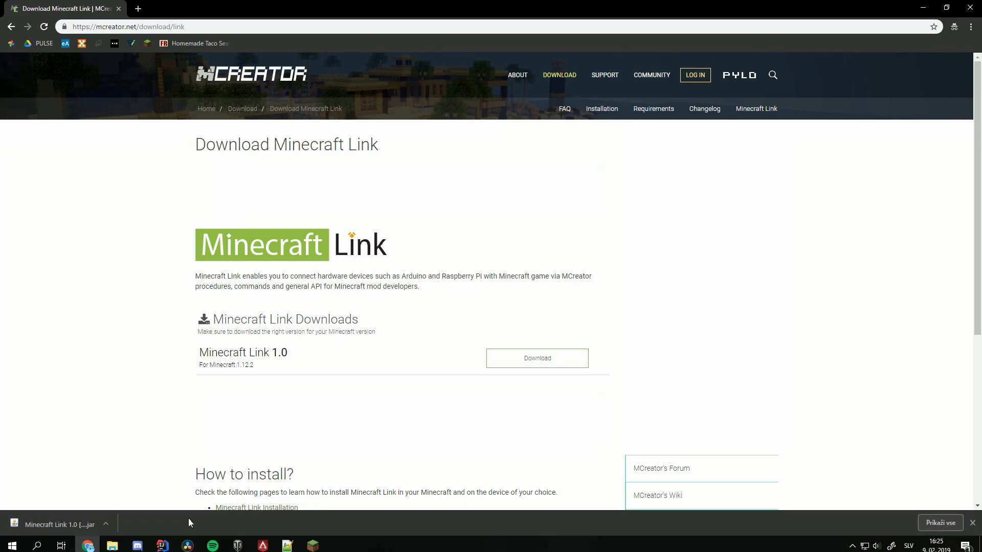
click(111, 545)
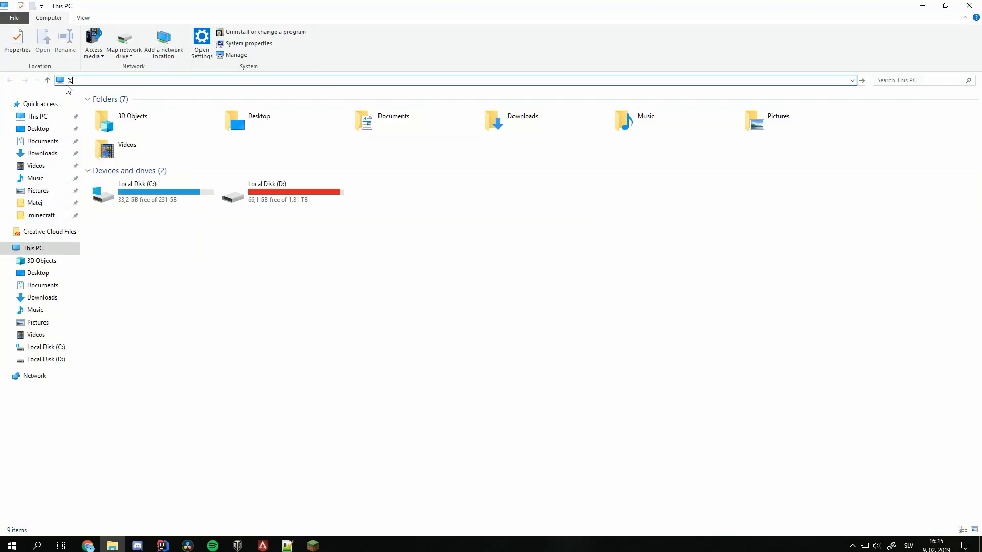
Via %AppData% open .minecraft, create a mods folder for the Link jar, and switch to Minecraft.
text(AppData%)
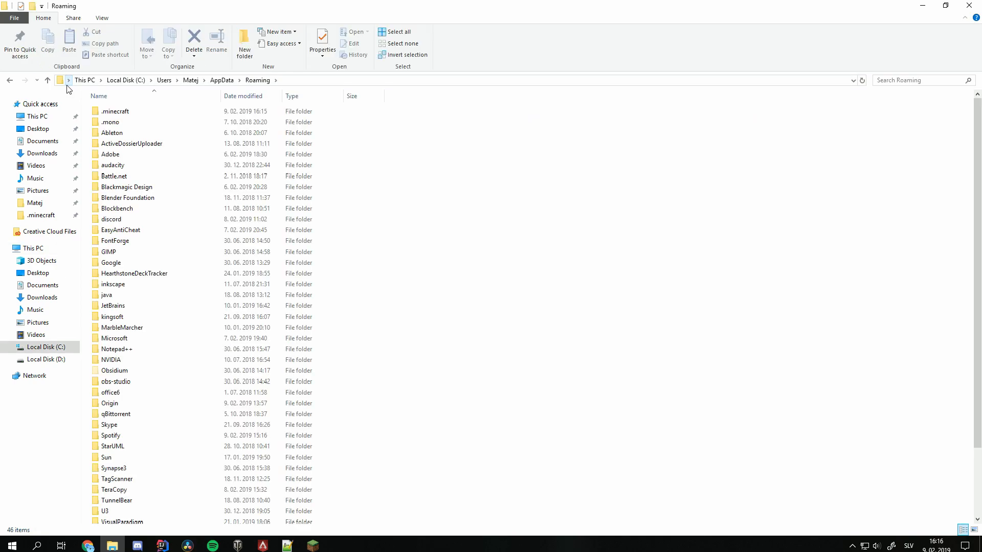
double_click(114, 110)
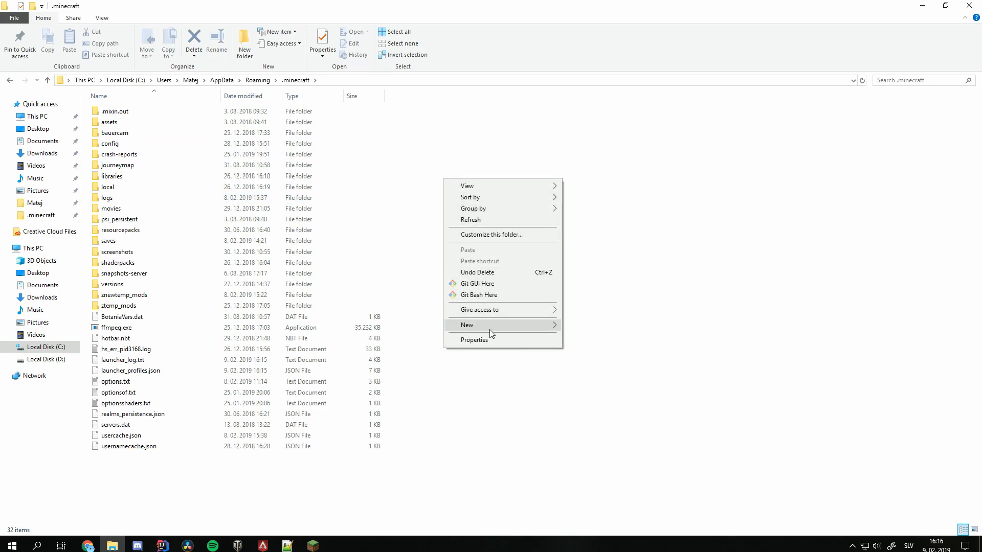
click(467, 325)
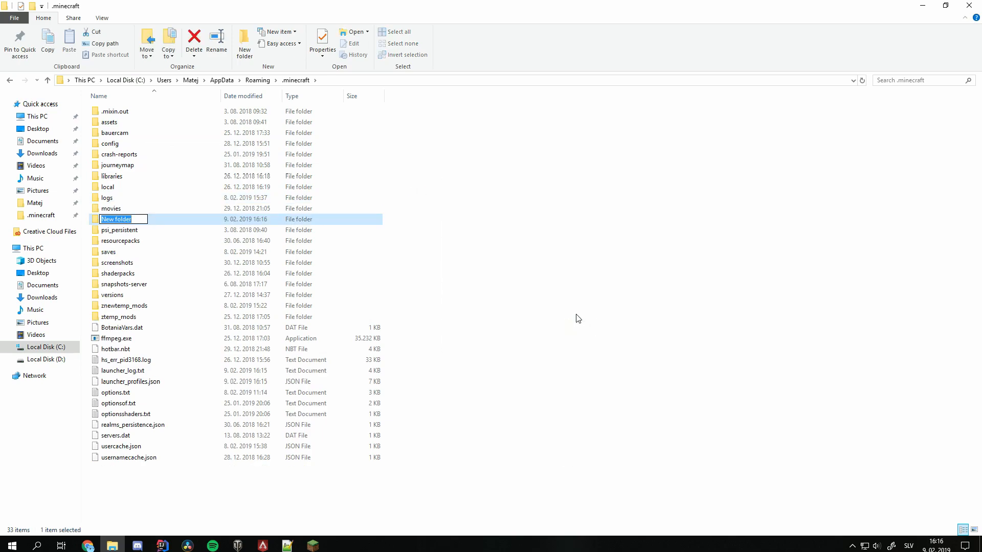
text(mods)
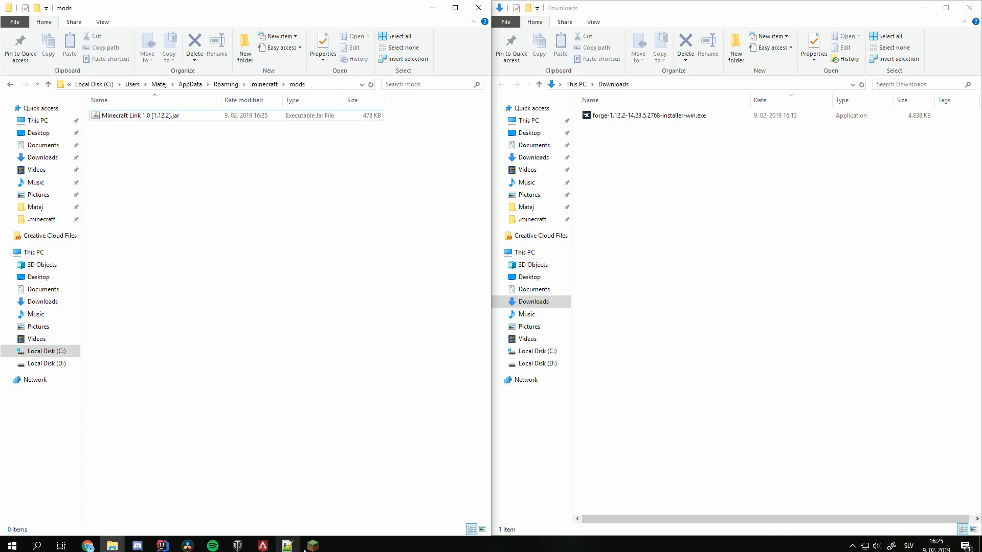
click(311, 543)
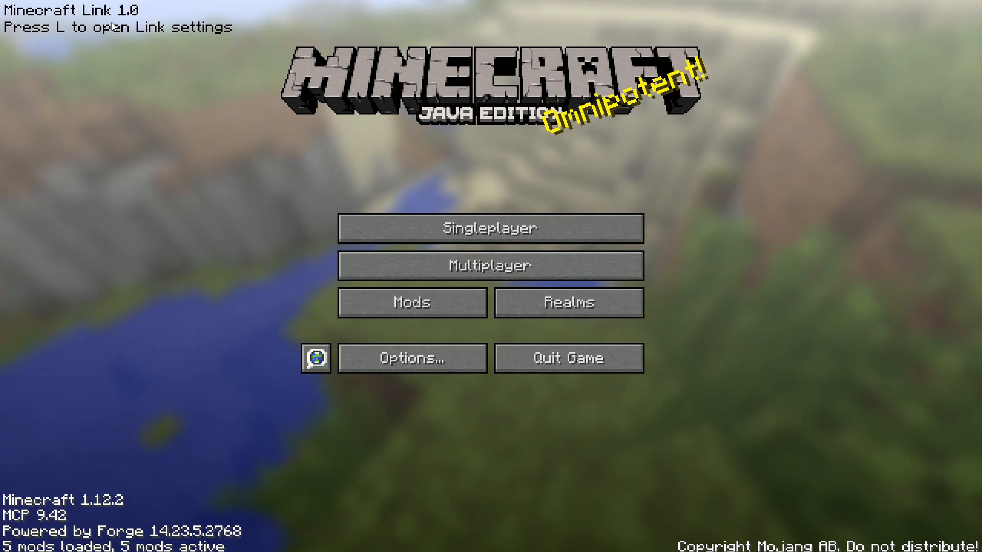
Bring up the Minecraft Link settings screen with the L key from the title screen.
key(l)
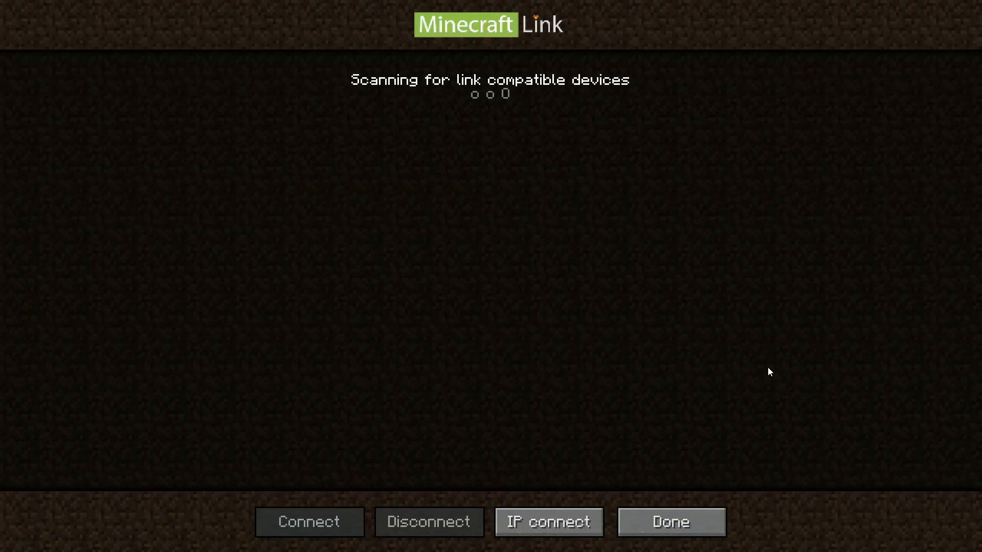
mouse_move(779, 428)
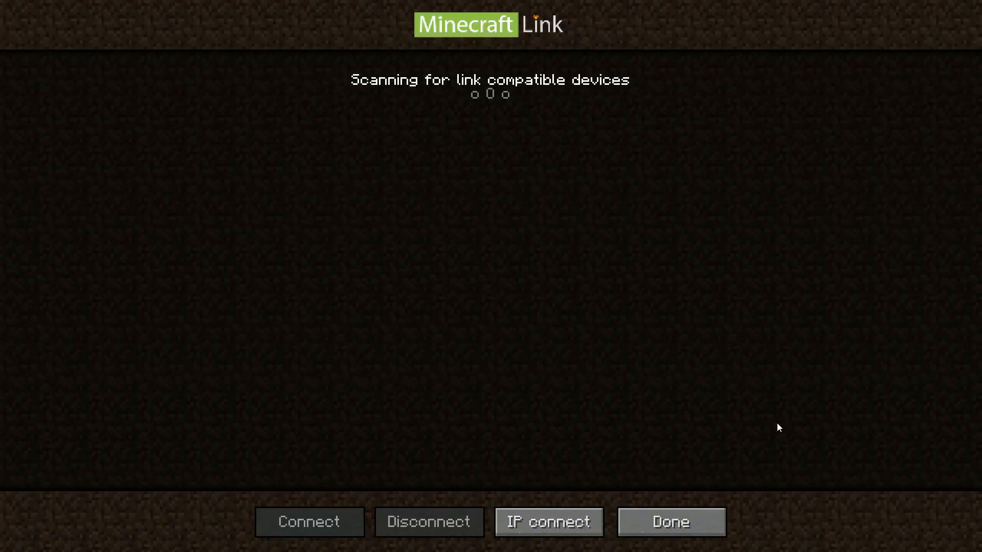